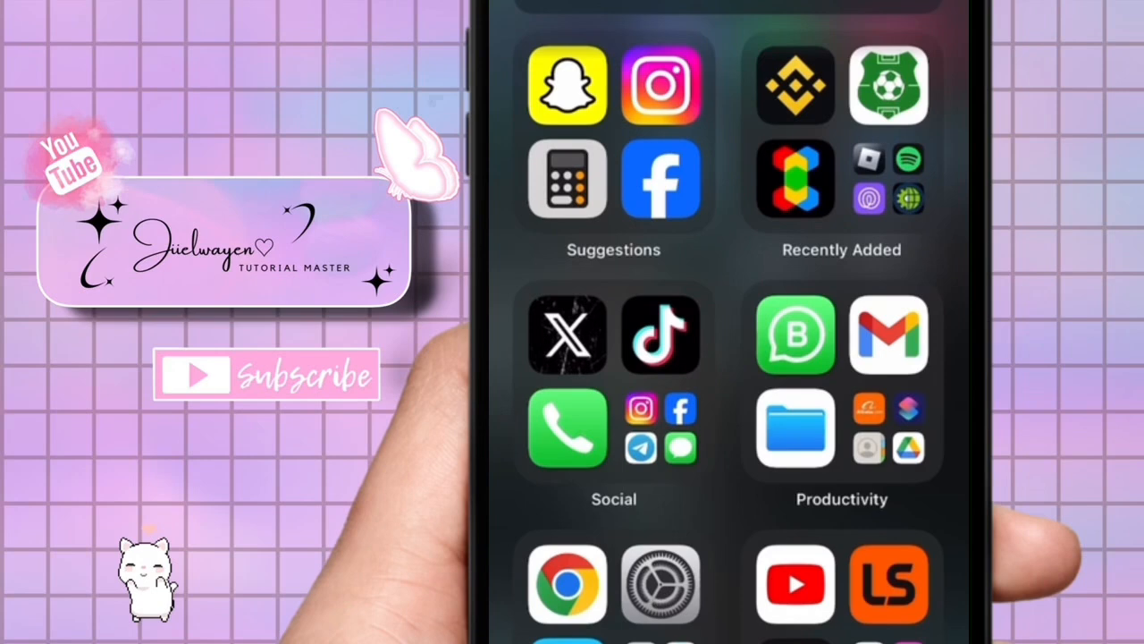
Scroll the App Library until the Entertainment folder containing YouTube is visible.
{"action": "scroll", "scroll_direction": "up", "scroll_amount": 3}
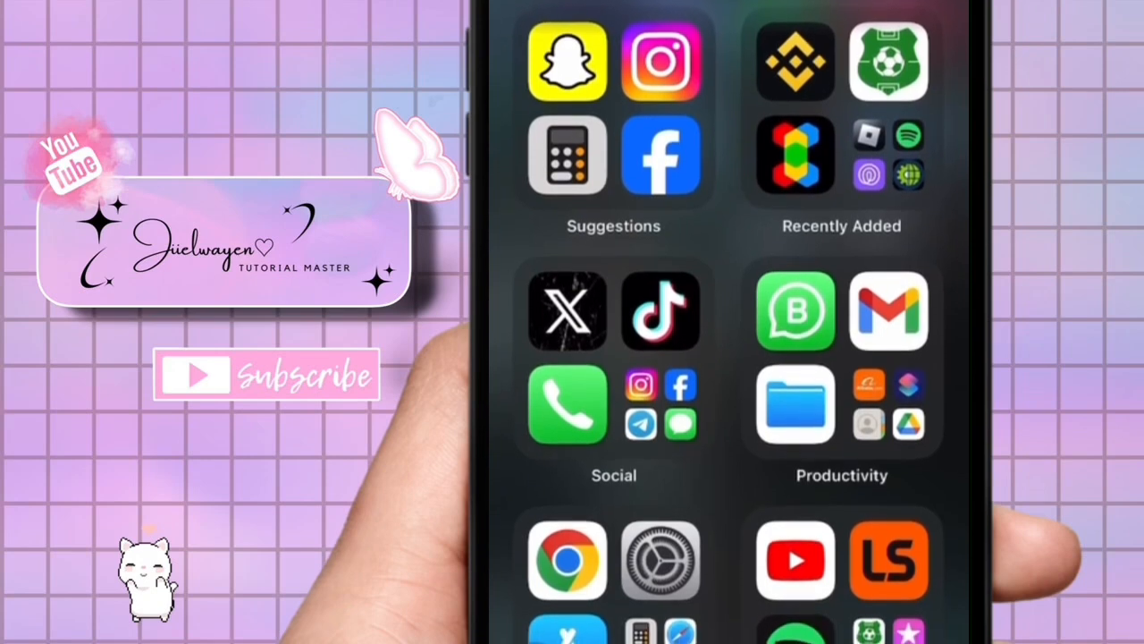
{"action": "scroll", "scroll_direction": "up", "scroll_amount": 3}
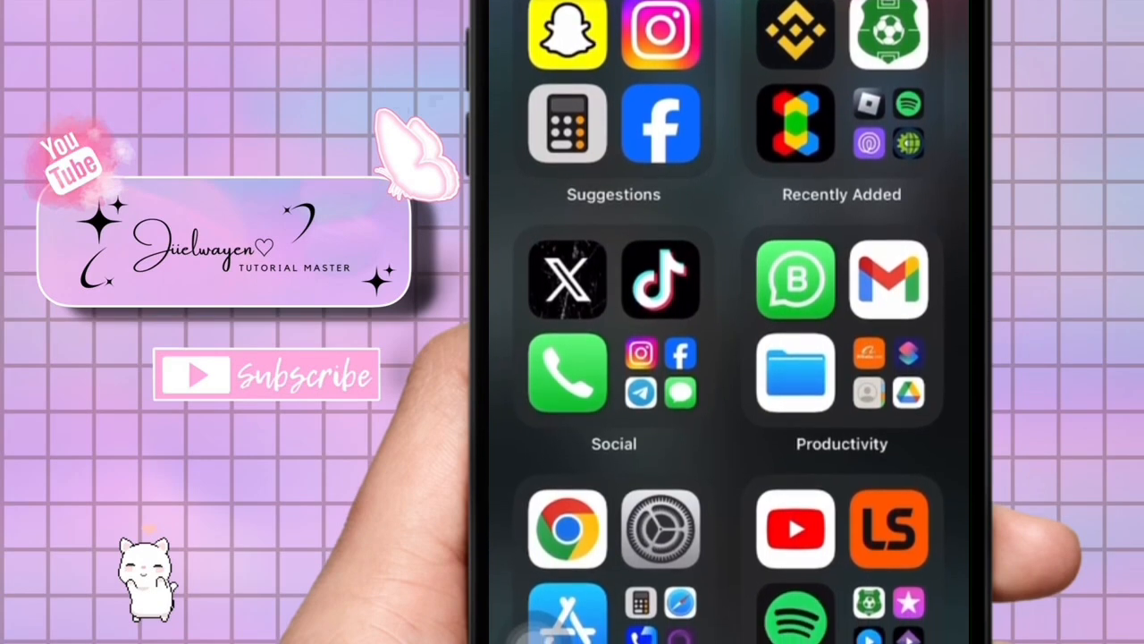
{"action": "scroll", "scroll_direction": "up", "scroll_amount": 3}
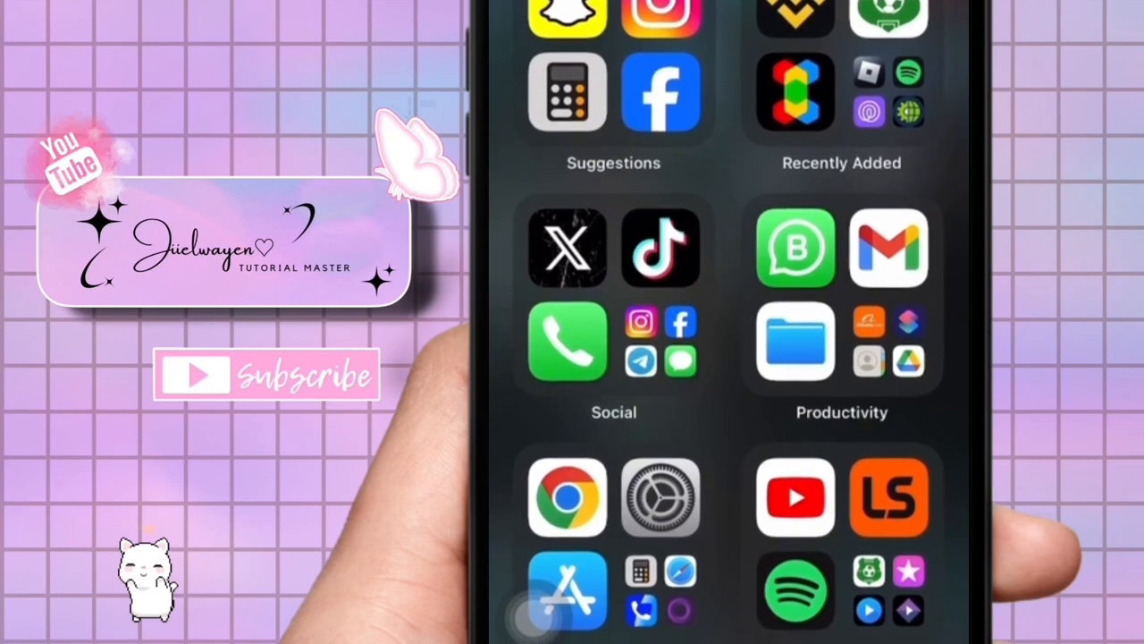
{"action": "scroll", "scroll_direction": "up", "scroll_amount": 3}
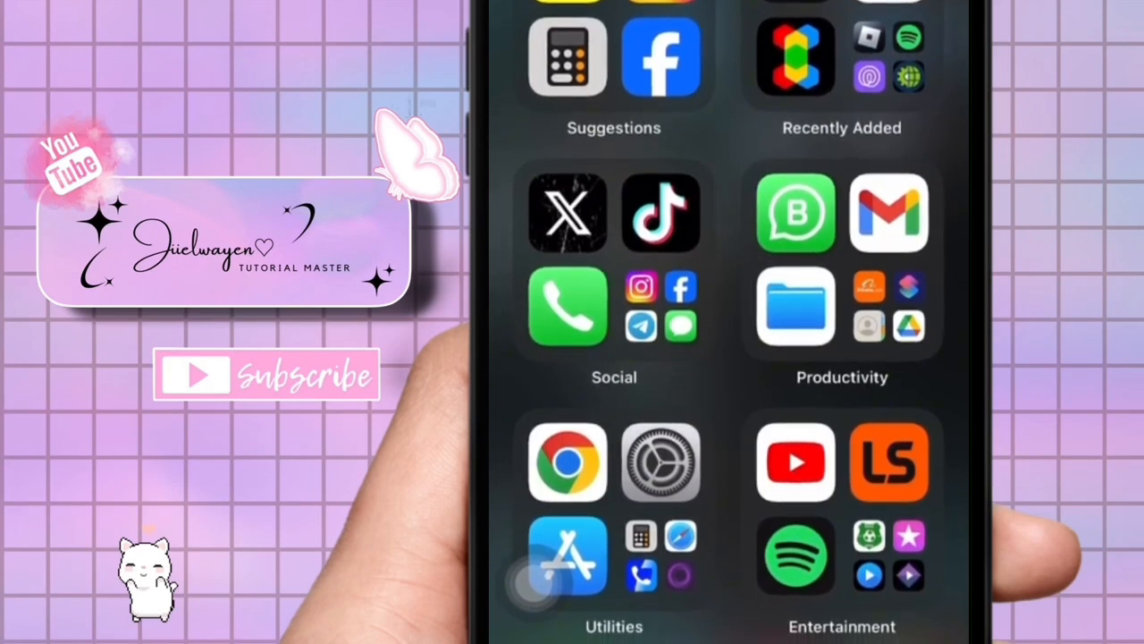
Launch YouTube and create a new Short to reach the Shorts camera screen.
{"action": "left_click", "coordinate": [794, 461]}
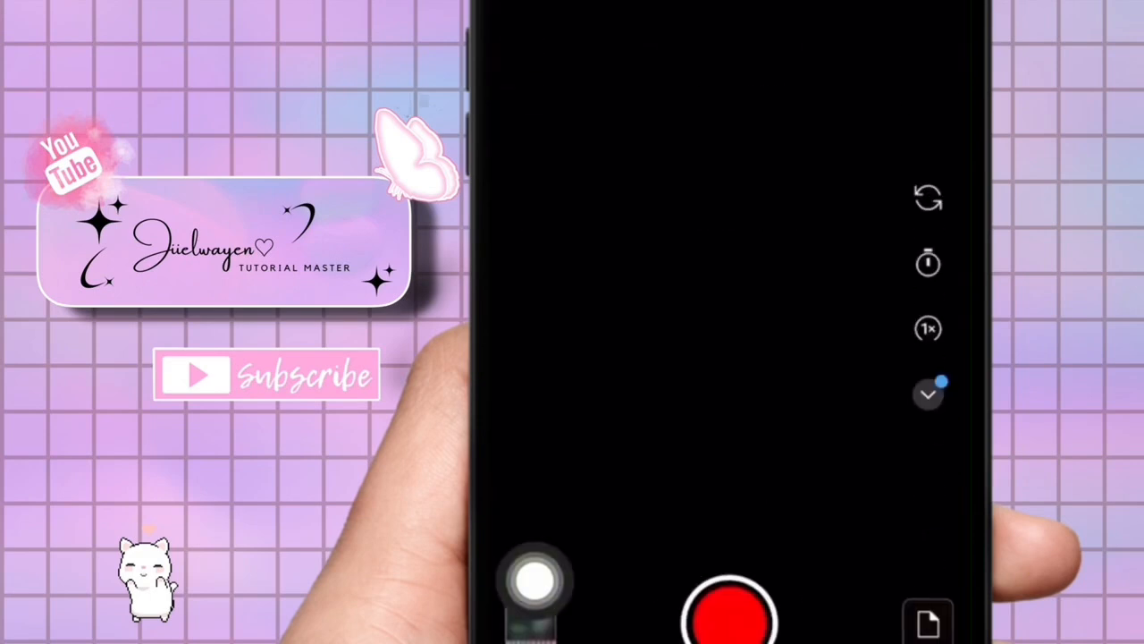
{"action": "left_click", "coordinate": [928, 395]}
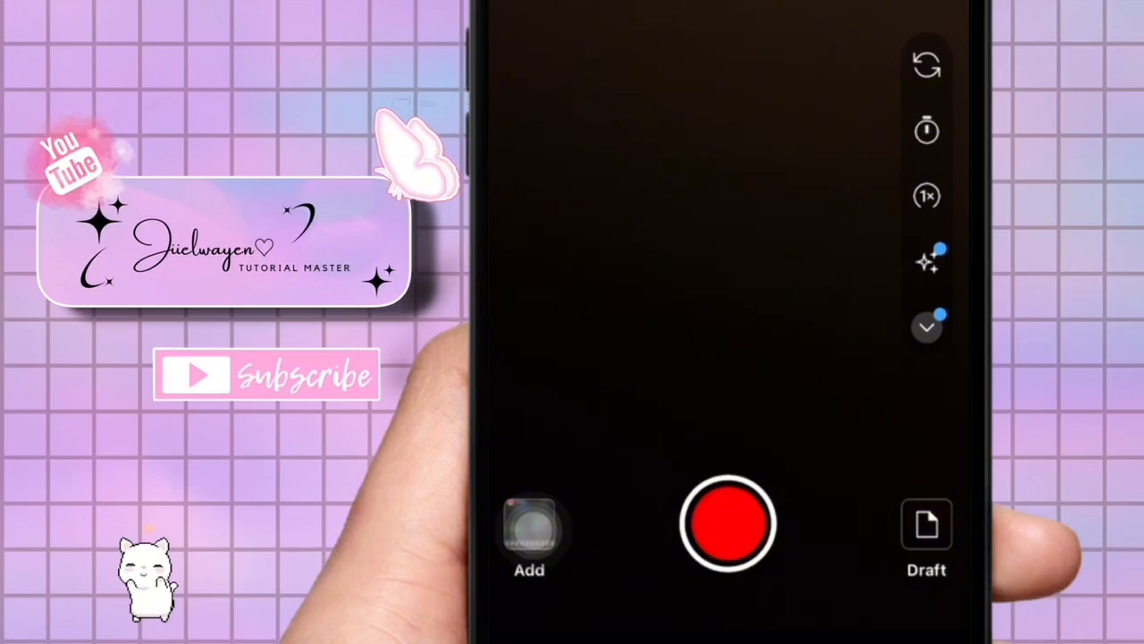
Open the saved Shorts draft in the editor with Sound, Text, Trim, Voiceover and Timeline tools.
{"action": "left_click", "coordinate": [926, 526]}
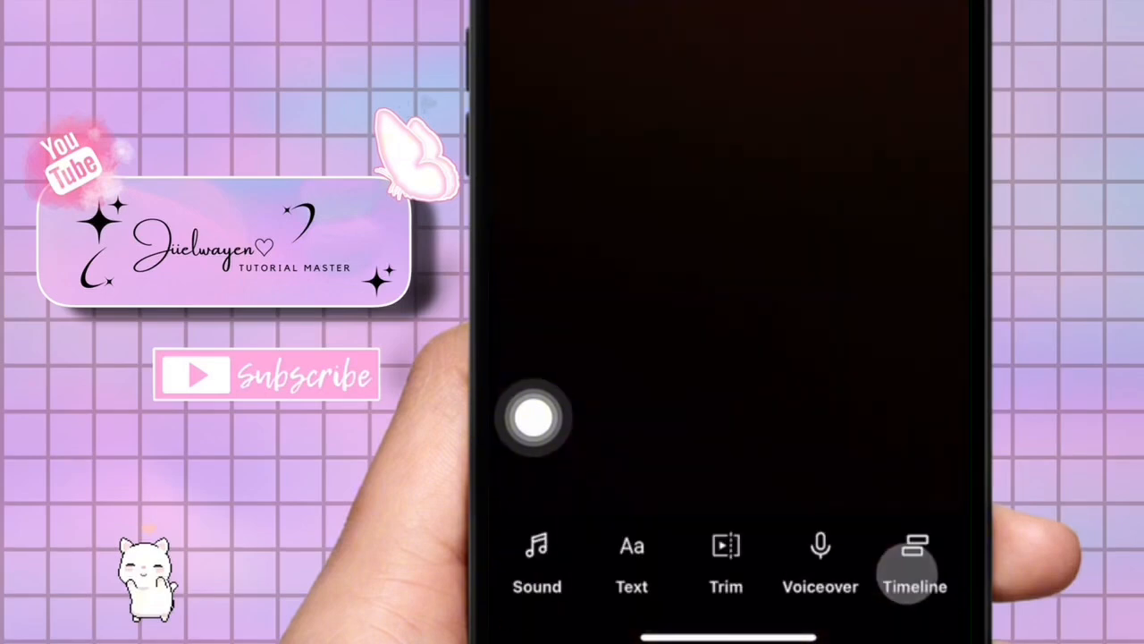
{"action": "left_click", "coordinate": [631, 563]}
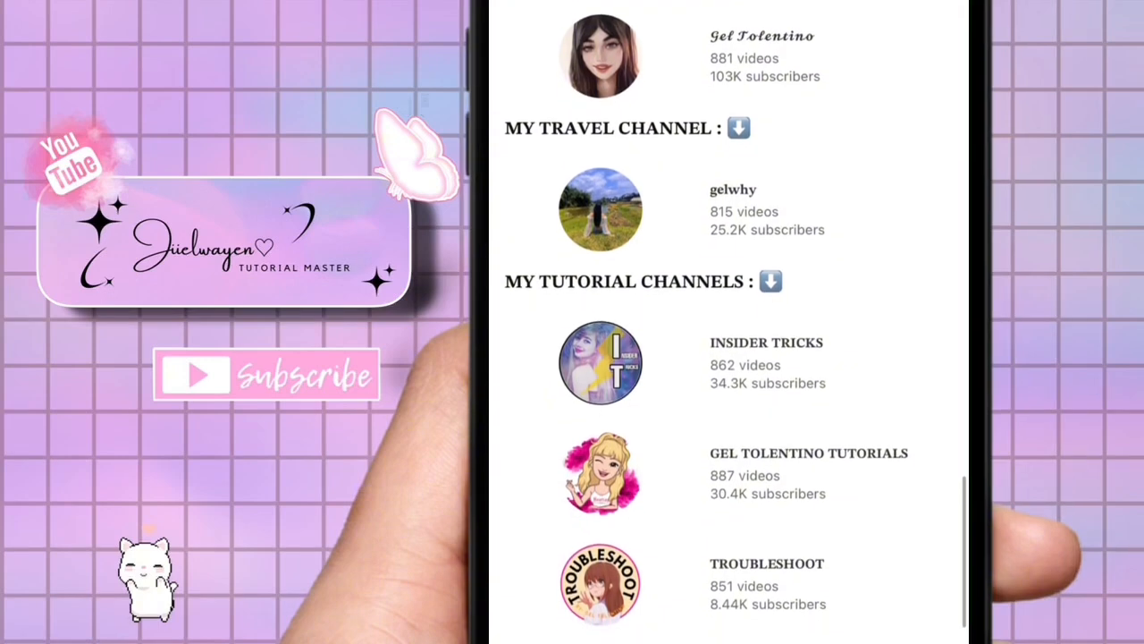
Scroll the channel list down to the MY TUTORIAL CHANNELS section showing HACKHERTRIX.
{"action": "scroll", "scroll_direction": "up", "scroll_amount": 3}
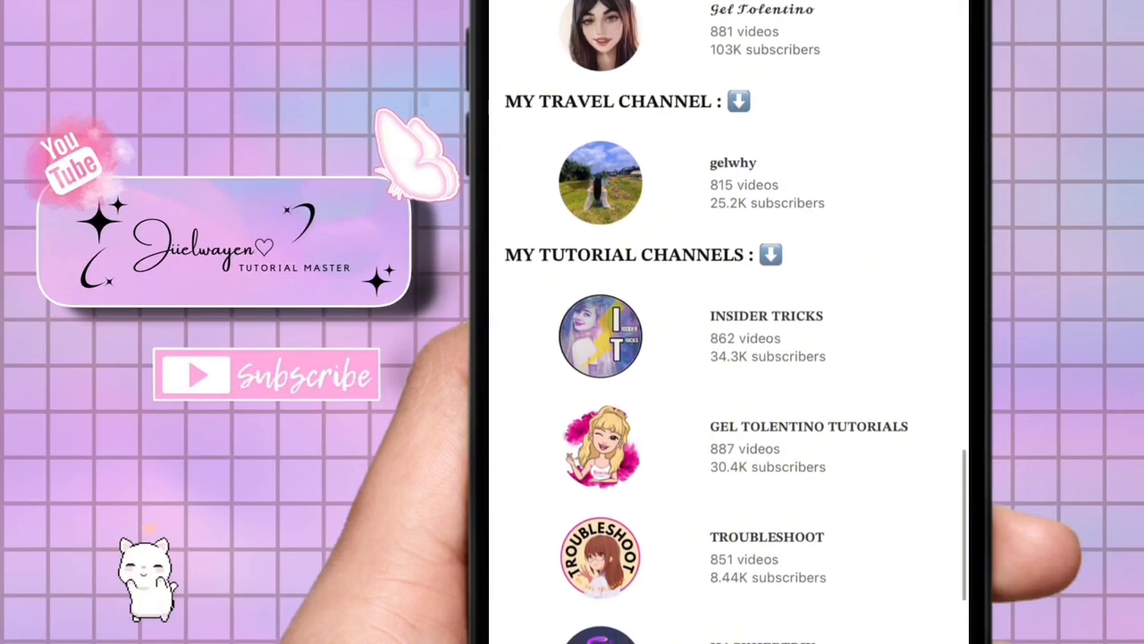
{"action": "scroll", "scroll_direction": "up", "scroll_amount": 3}
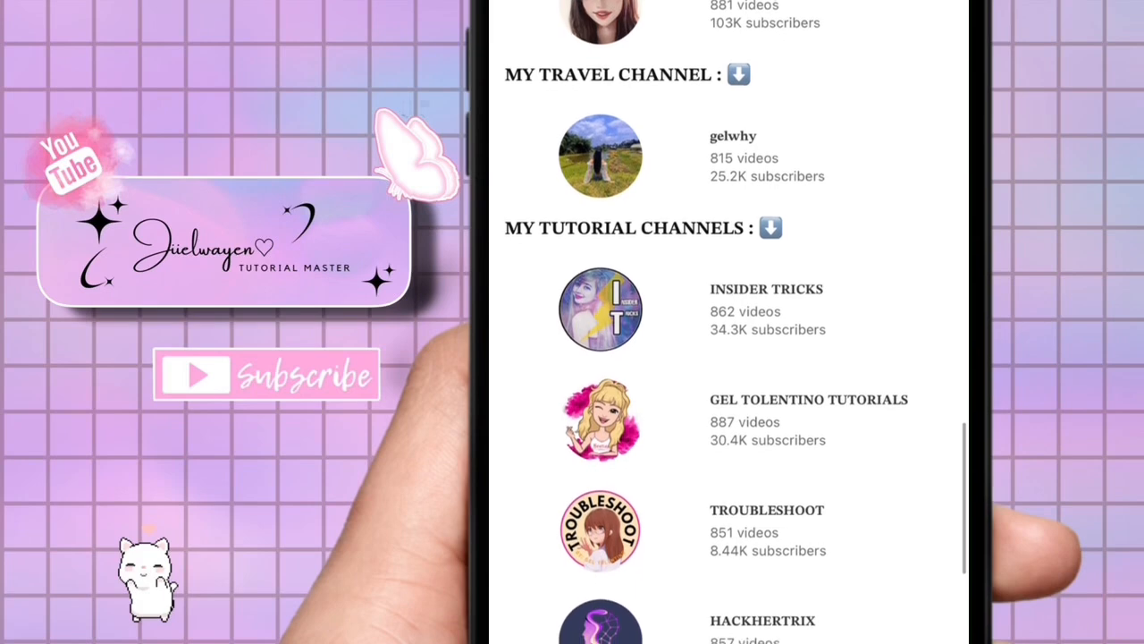